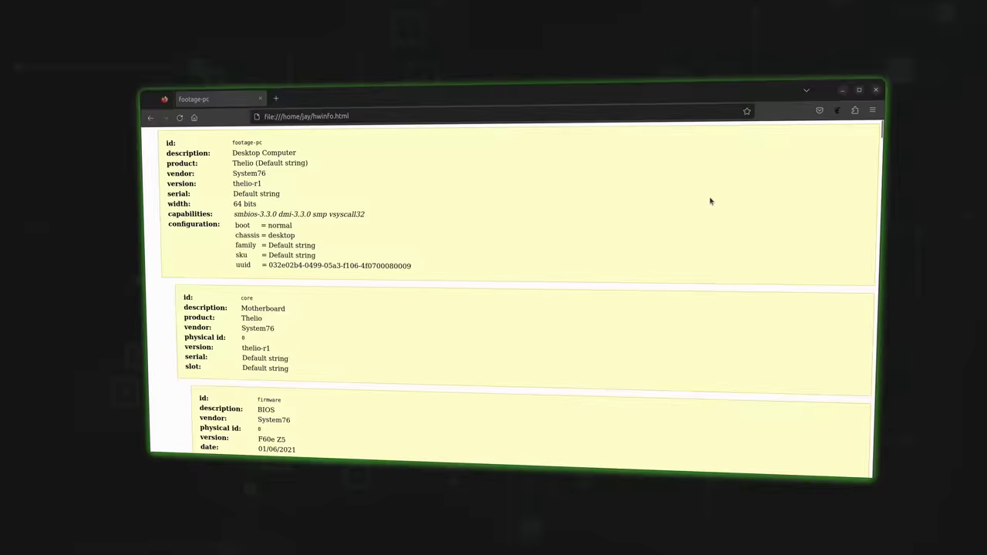
# Scroll the hwinfo.html report down to the AMD Ryzen 9 3950X CPU section
pyautogui.scroll(-3)
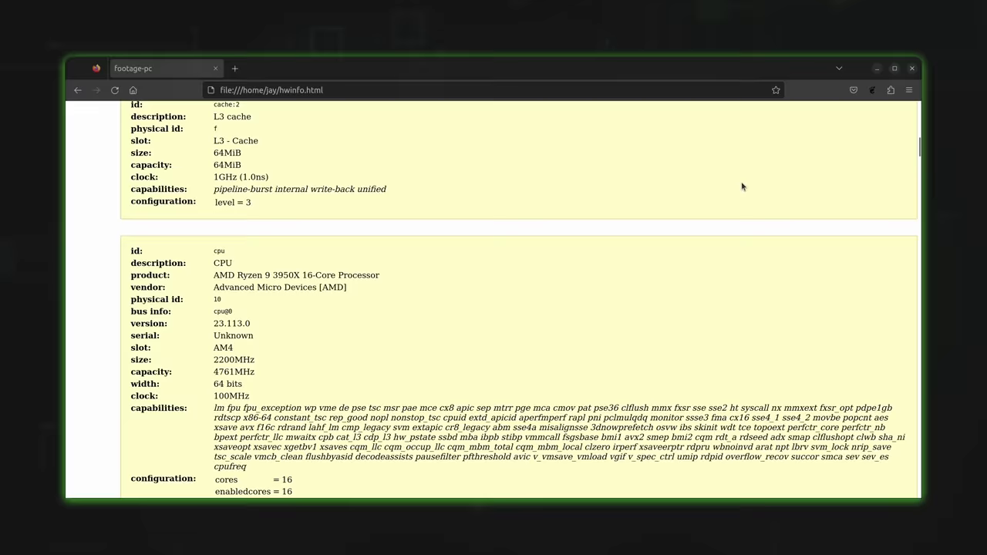
pyautogui.scroll(-3)
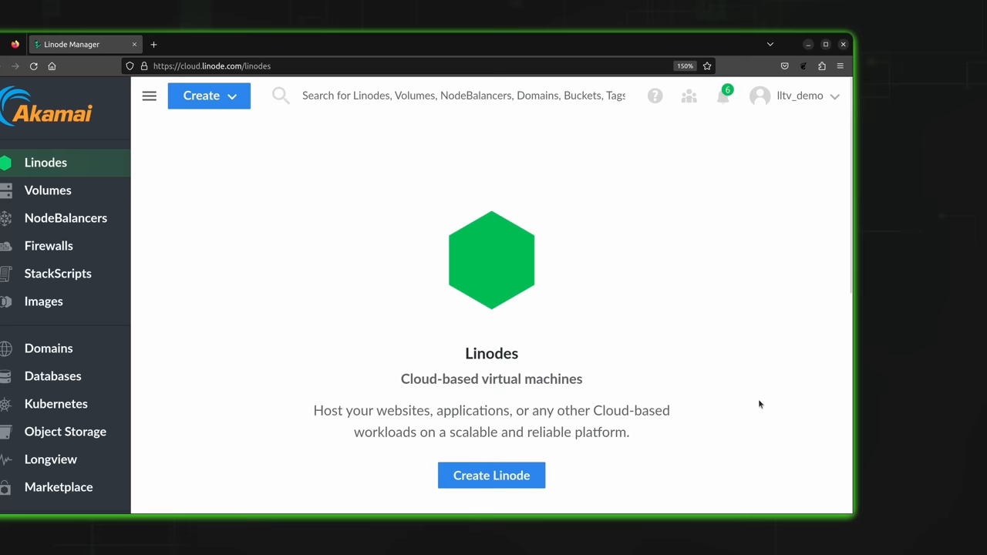
# Open Linodes from the Akamai Cloud Manager sidebar
pyautogui.click(491, 475)
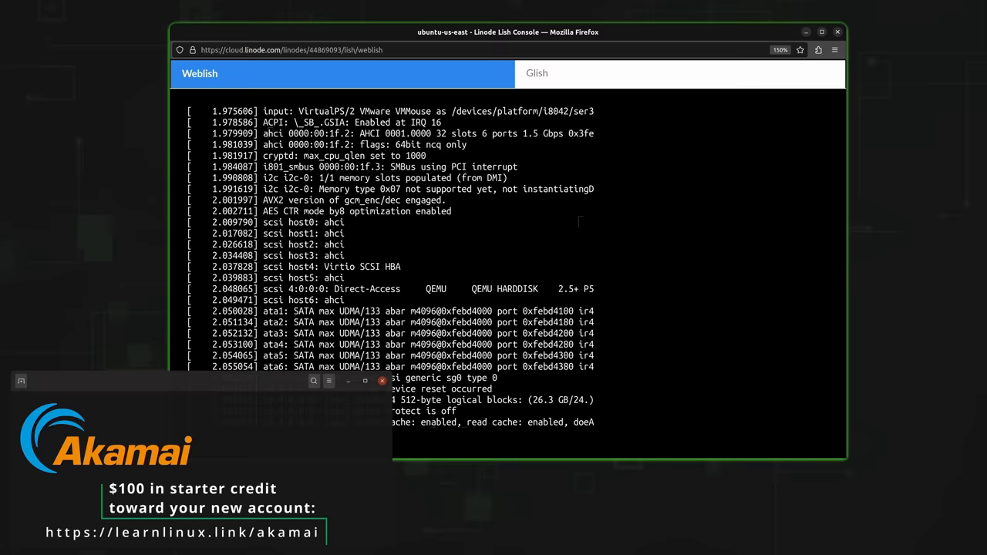
# Scroll through the ubuntu-us-east Weblish console's boot output
pyautogui.scroll(-3)
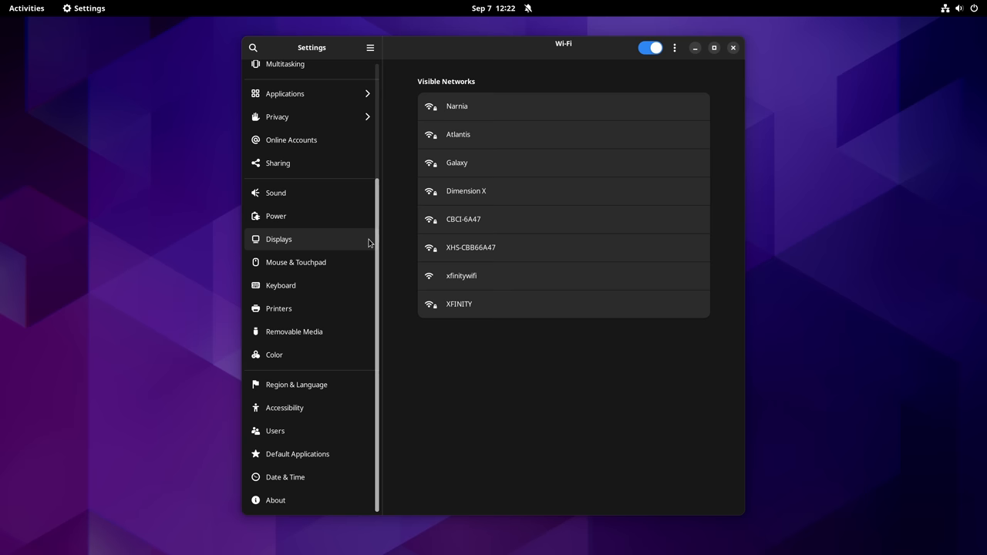
# Select Wi-Fi in GNOME Settings to see visible networks
pyautogui.click(276, 500)
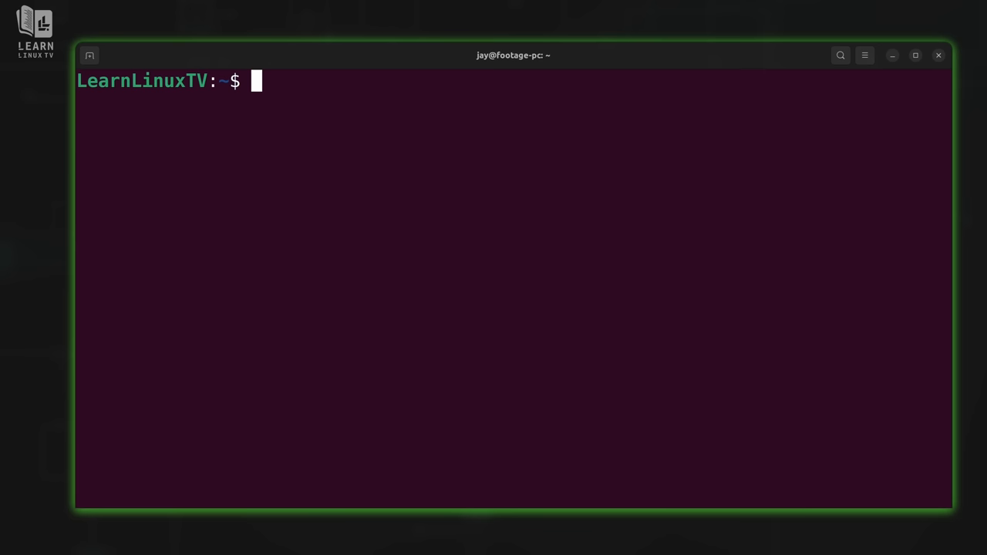
# Run lsusb, then watch -d lsusb to monitor USB device changes
pyautogui.write('lsusb')
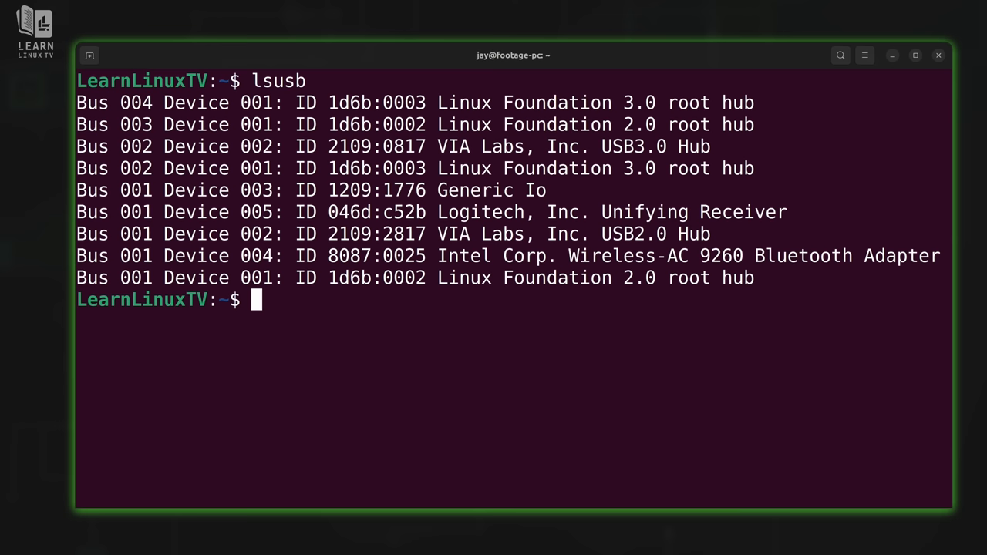
pyautogui.write('watch -d lsusb')
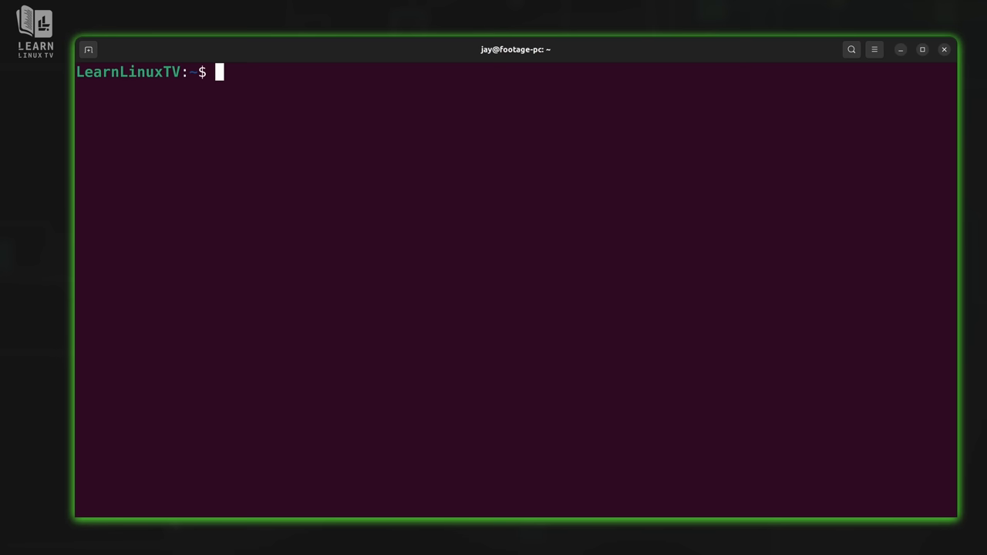
pyautogui.write('lsusb -t')
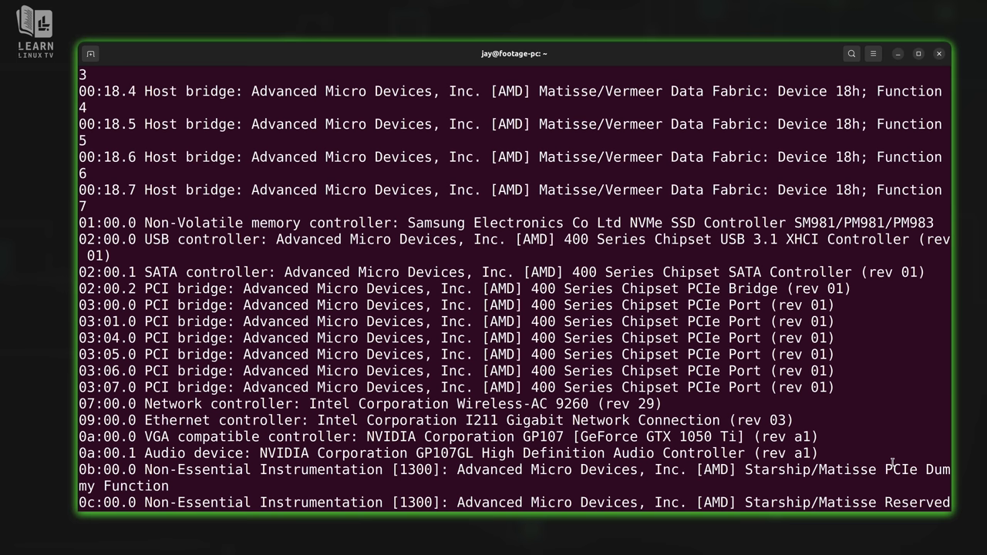
# Run lspci to list PCI devices, including the GTX 1050 Ti
pyautogui.write('lspci')
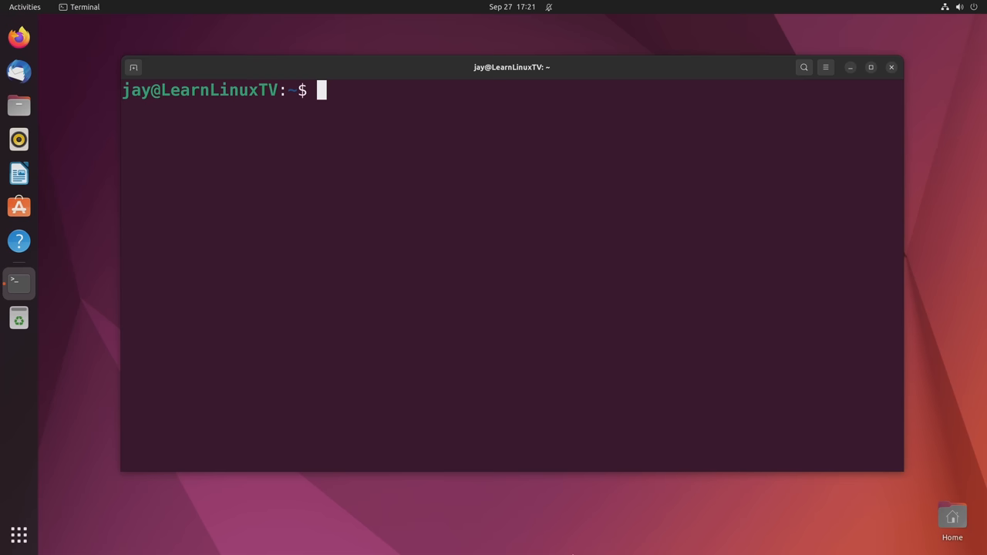
# Run sudo apt install mainline
pyautogui.write('sudo apt install mainline')
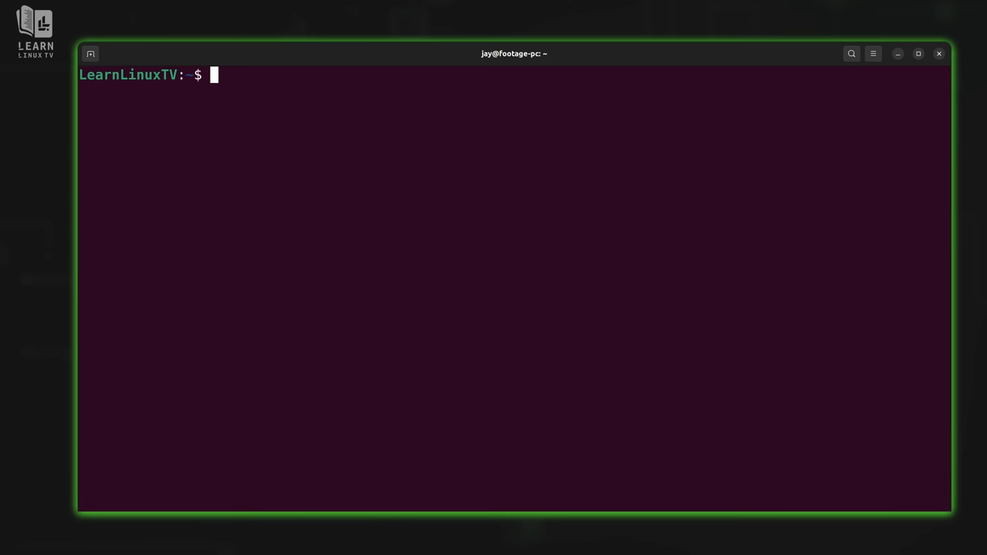
# Run lshw, then rerun it with sudo !! to reach the password prompt
pyautogui.write('lshw')
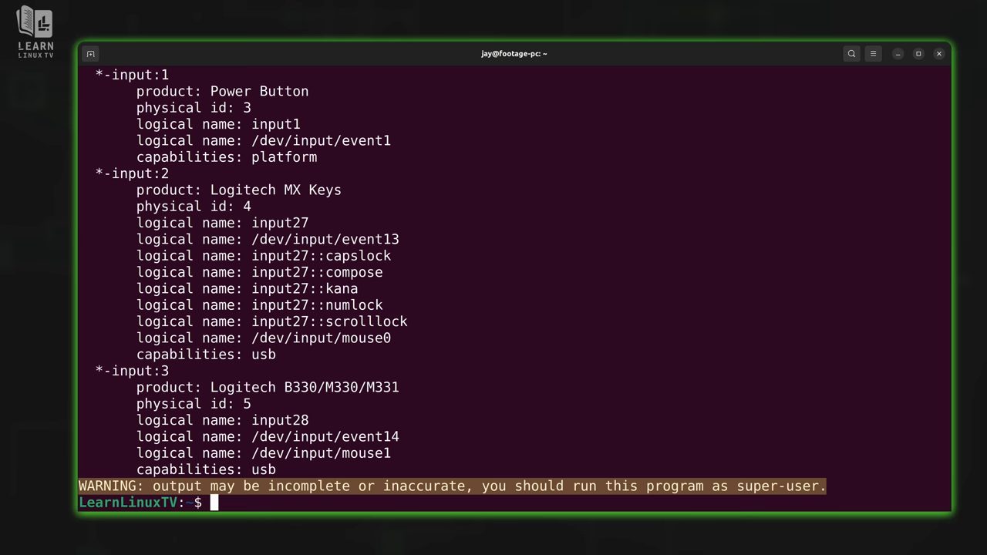
pyautogui.write('sudo')
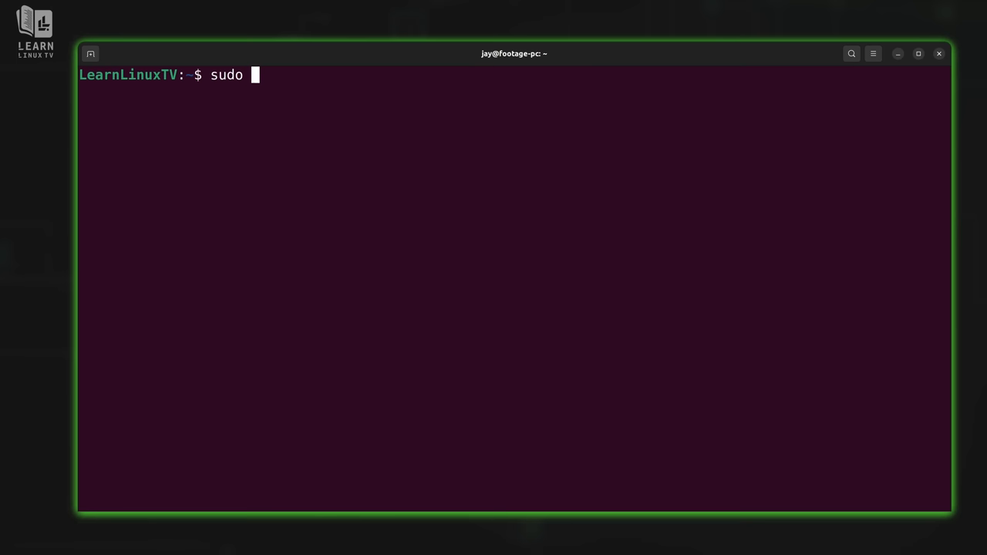
pyautogui.write('!!')
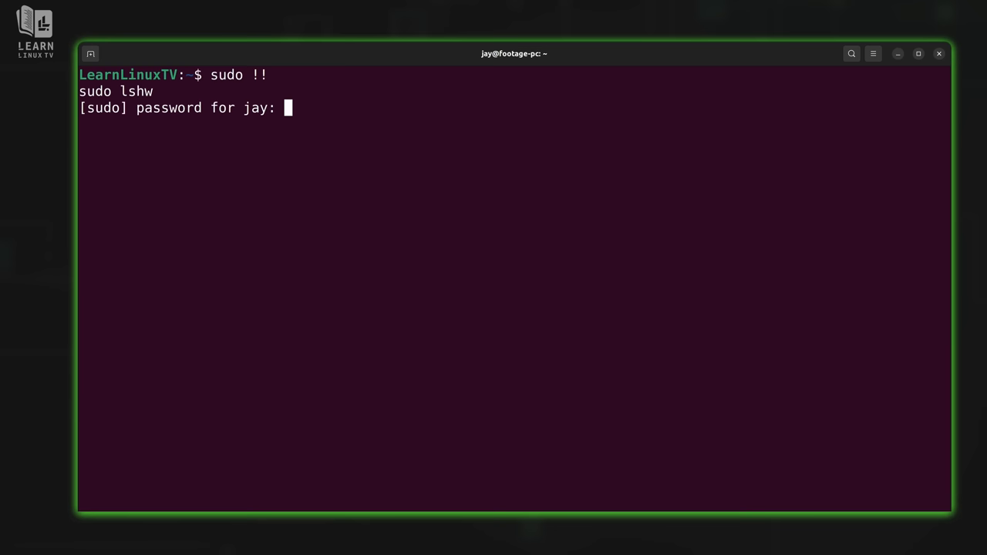
# Submit the sudo password, scroll the lshw output, then type sudo lshw again
pyautogui.press('Return')
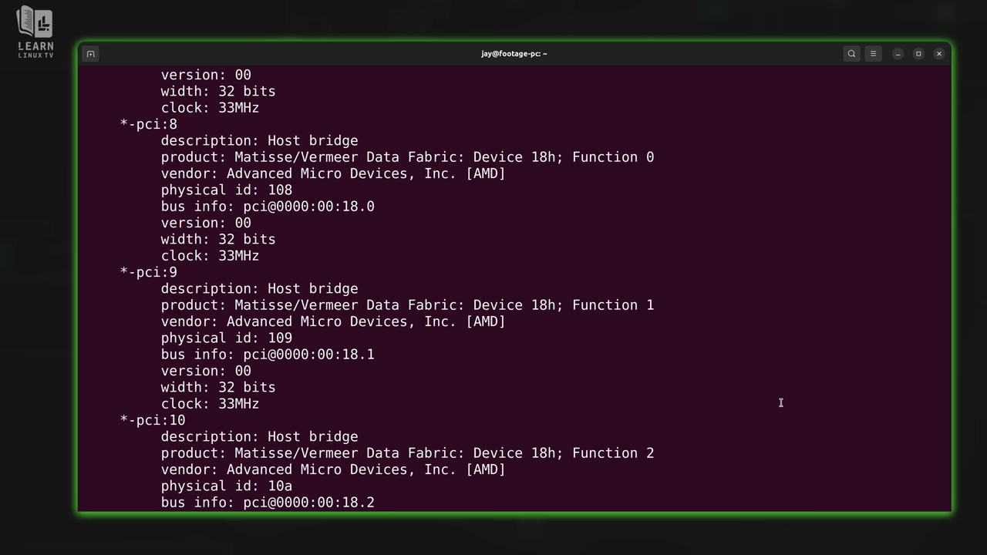
pyautogui.scroll(-3)
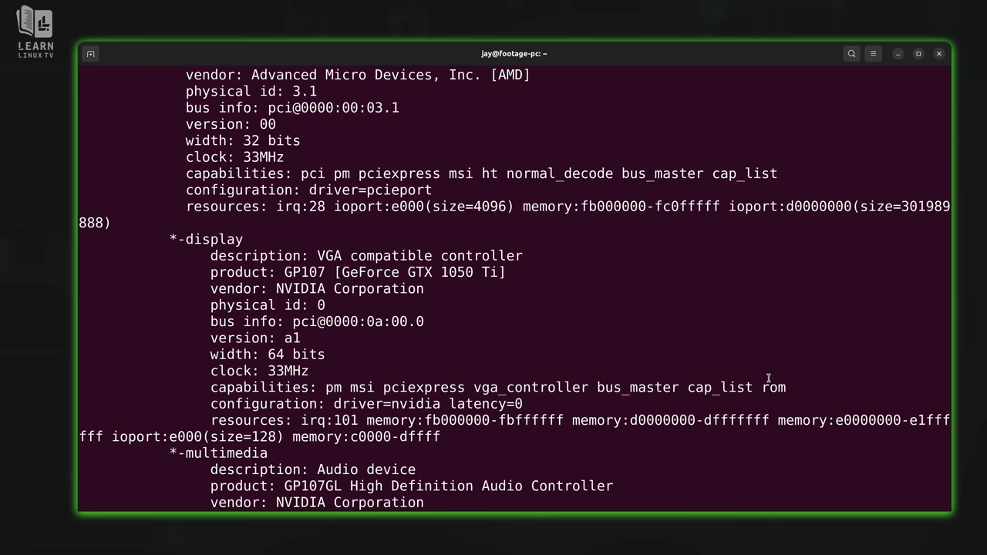
pyautogui.write('sudo lshw')
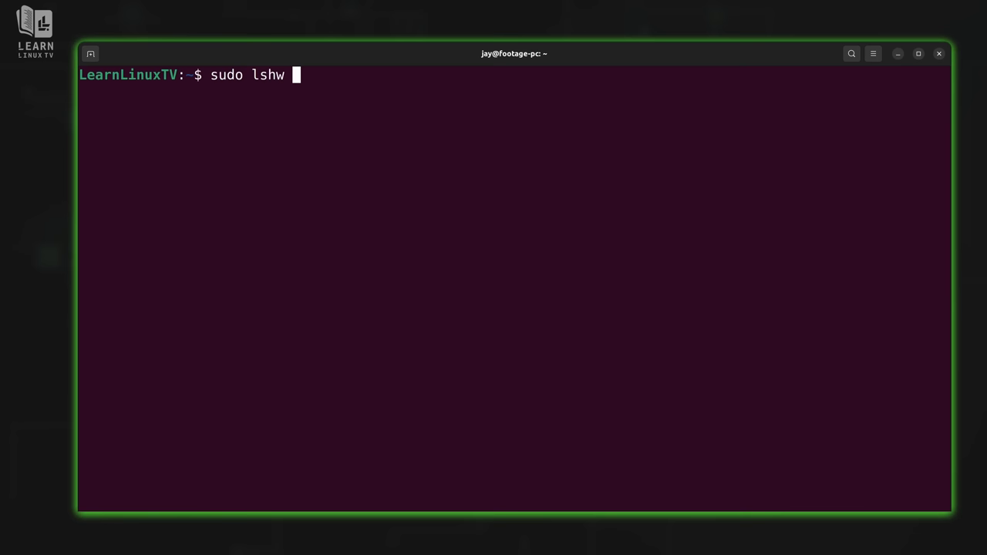
# Run sudo lshw -html > hwinfo.html to export the HTML report
pyautogui.write('-html')
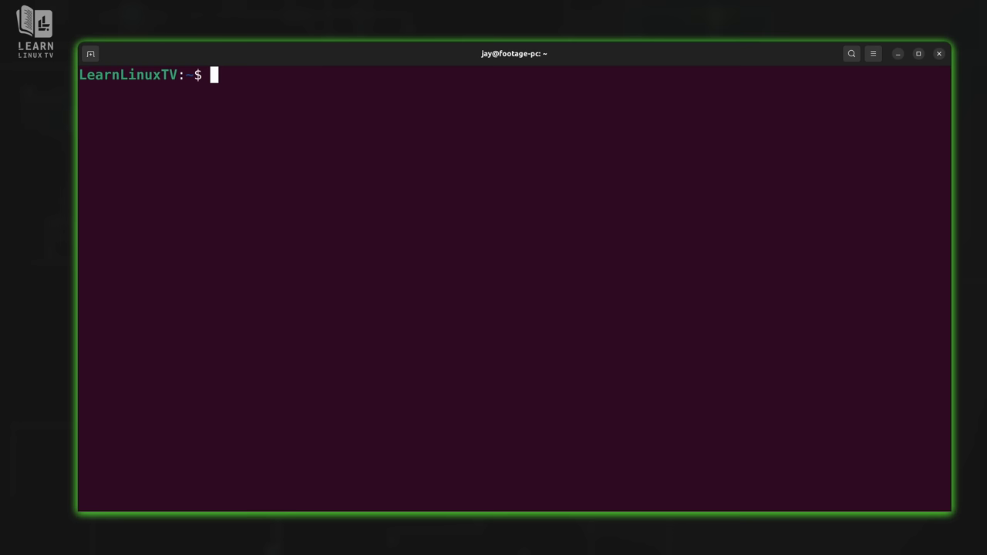
pyautogui.write('sudo lshw -html > hwinfo.html')
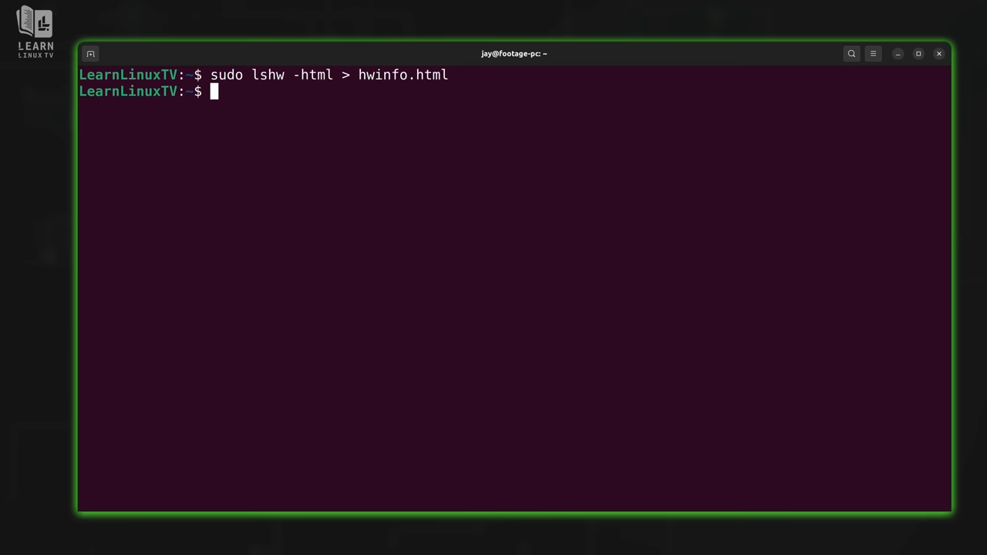
# List the current directory with ls to confirm hwinfo.html exists
pyautogui.write('ls')
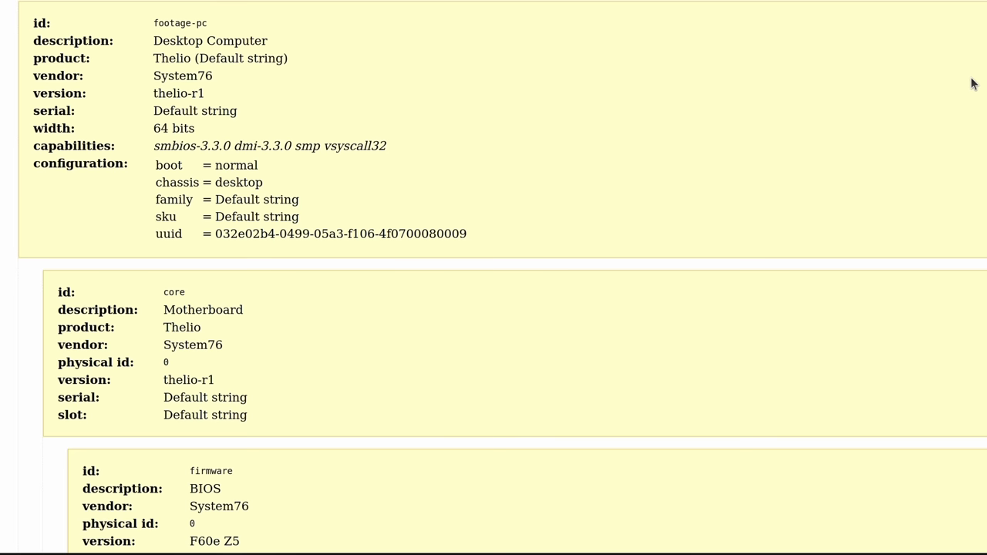
# Scroll the report past the CPU, PCI bridge and NVMe entries to the Intel I211 Ethernet interface
pyautogui.scroll(-3)
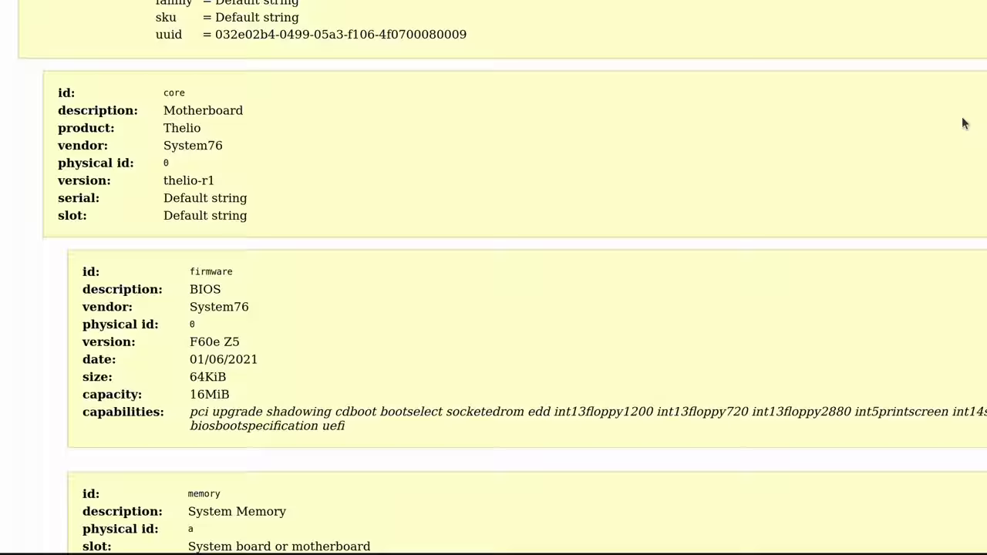
pyautogui.scroll(-3)
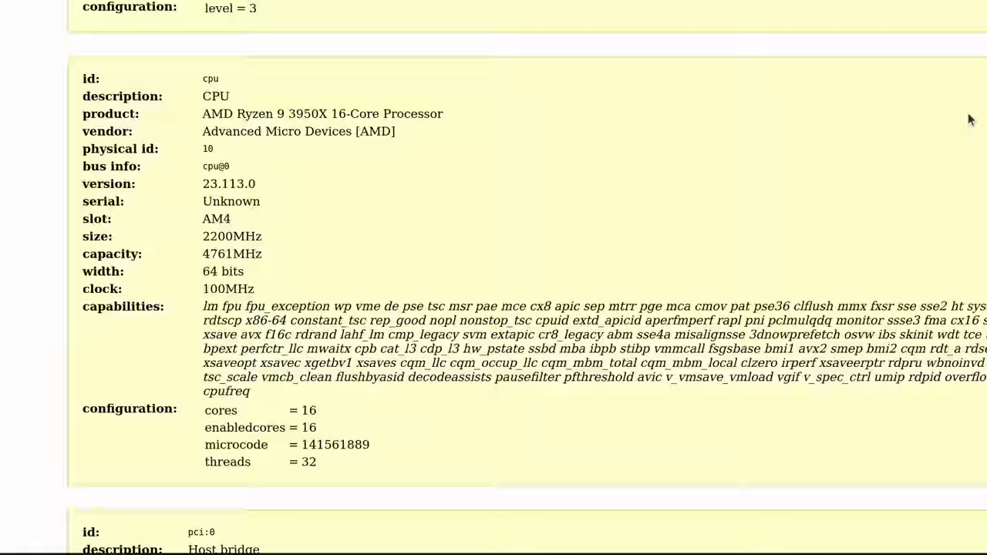
pyautogui.scroll(-3)
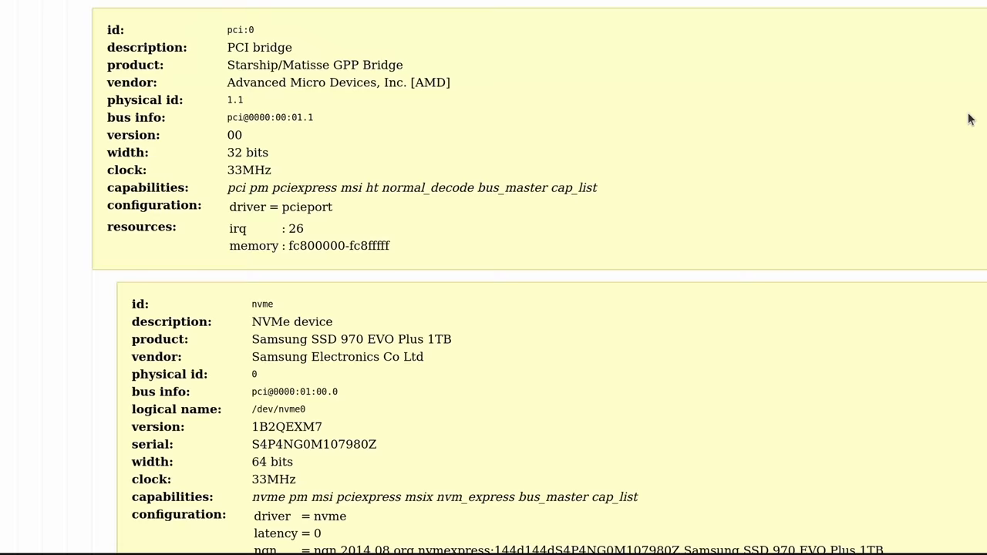
pyautogui.scroll(-3)
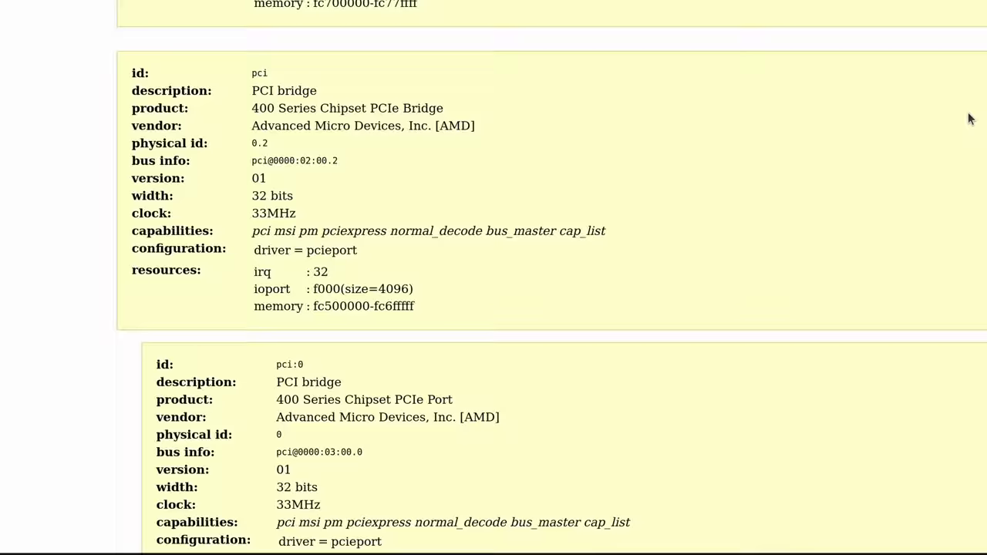
pyautogui.scroll(-3)
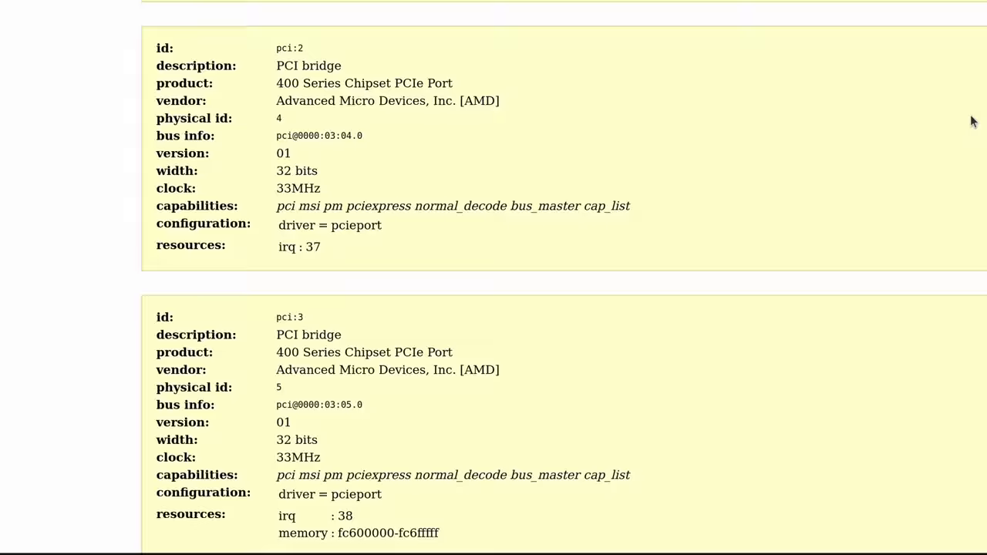
pyautogui.scroll(-3)
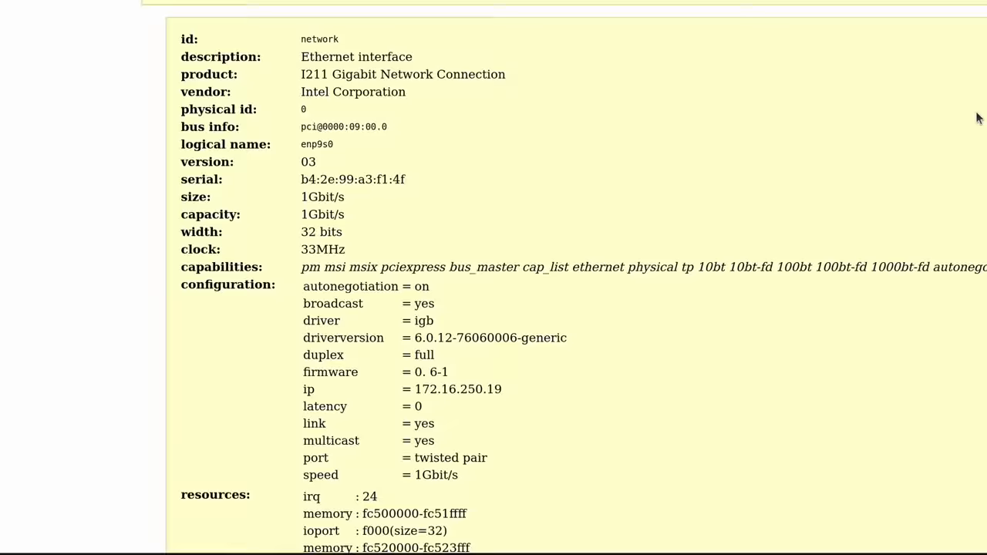
pyautogui.scroll(-3)
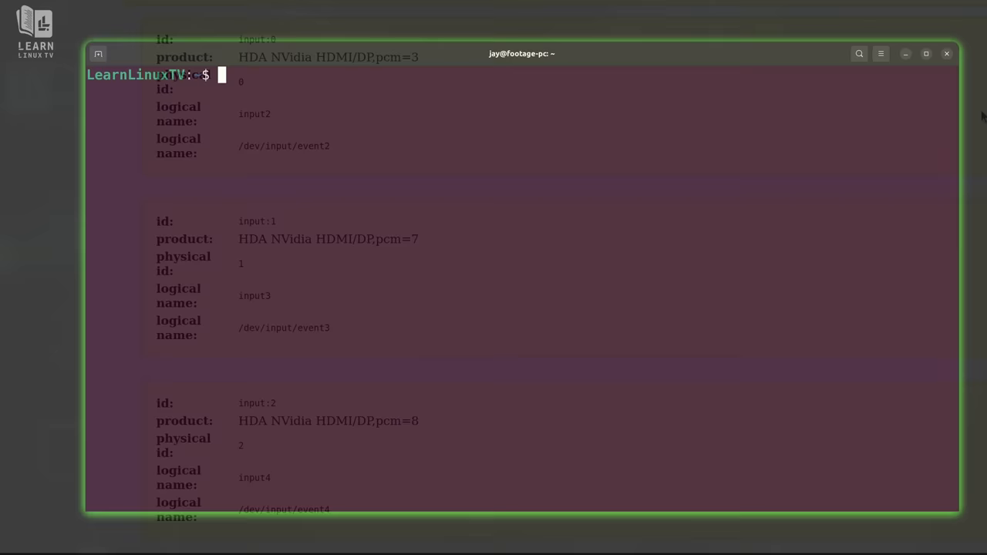
# Run 'sudo lshw -short', review the compact device table, then clear the screen
pyautogui.write('sudo lshw')
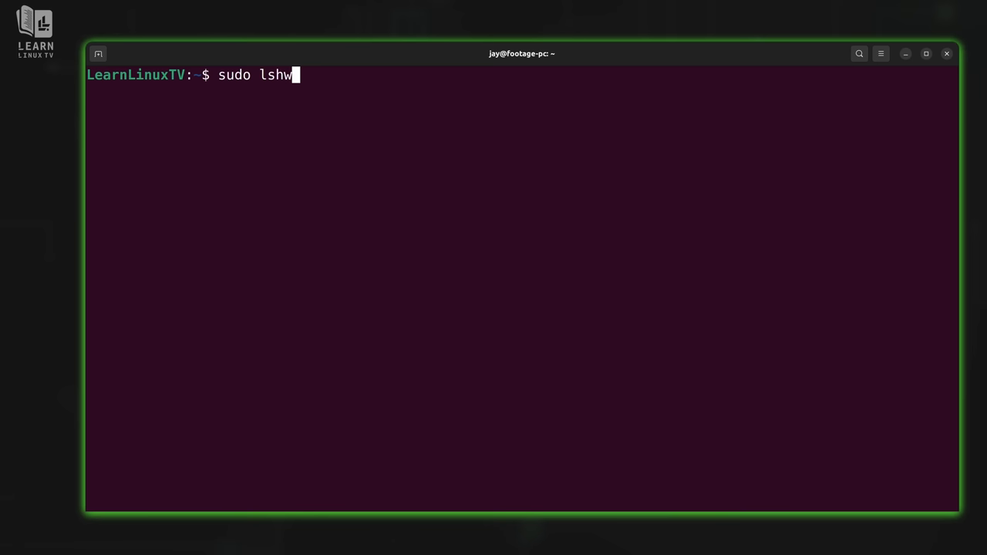
pyautogui.write('-short')
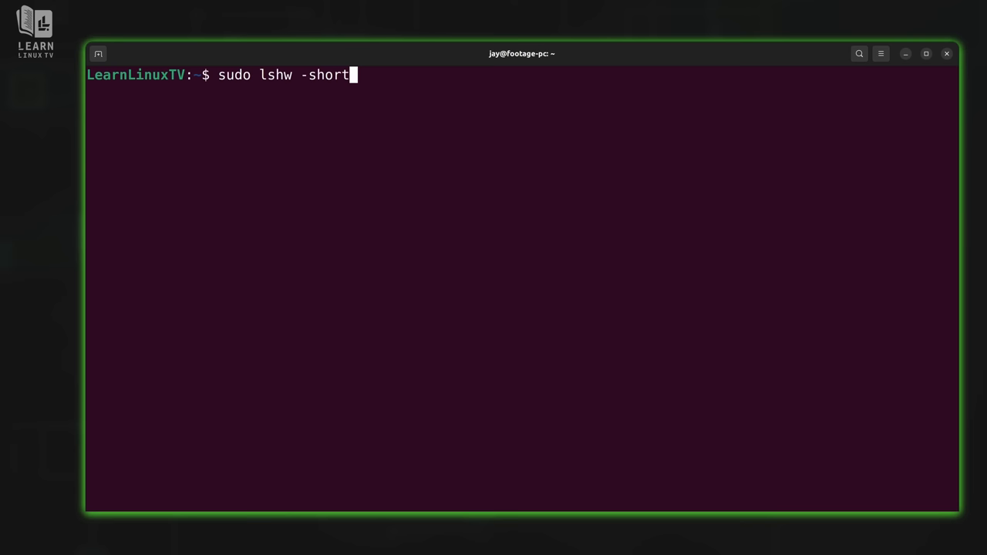
pyautogui.press('Return')
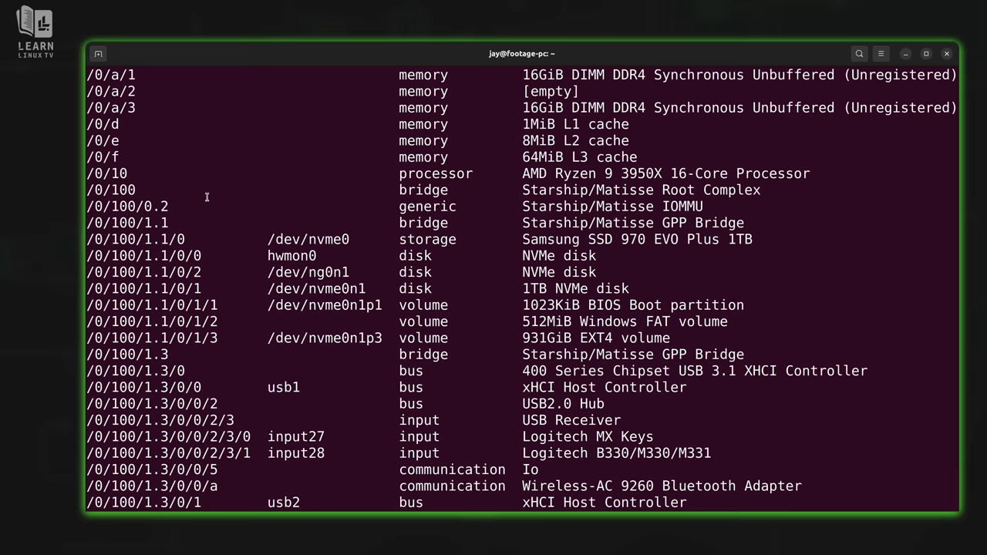
pyautogui.scroll(-3)
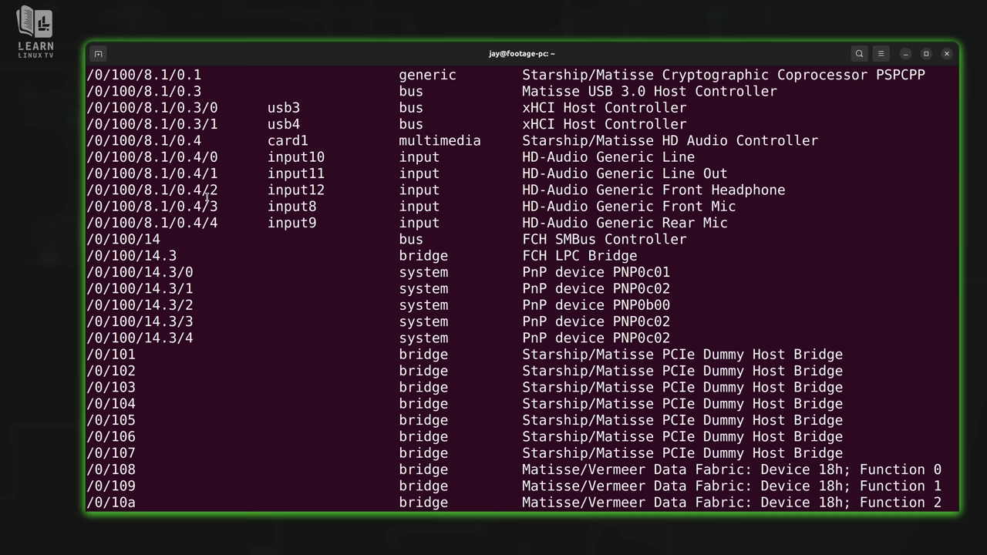
pyautogui.press('ctrl+l')
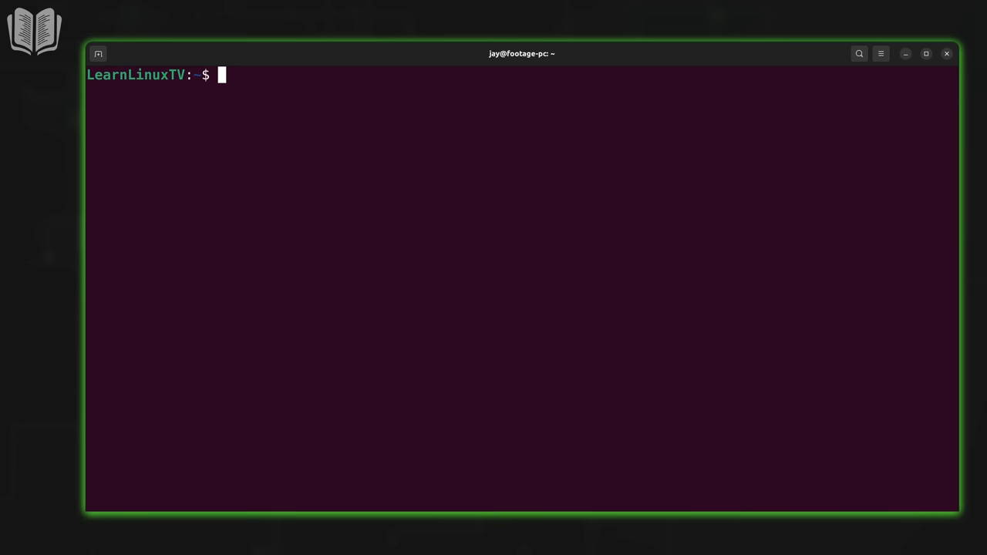
# Run lscpu and scroll through the caches, NUMA and vulnerability details
pyautogui.write('lscpu')
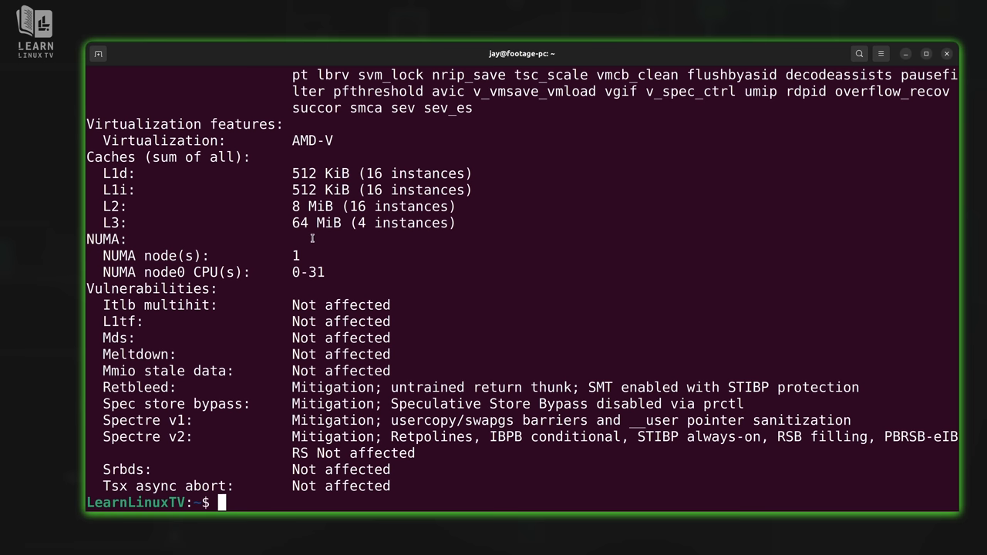
pyautogui.scroll(3)
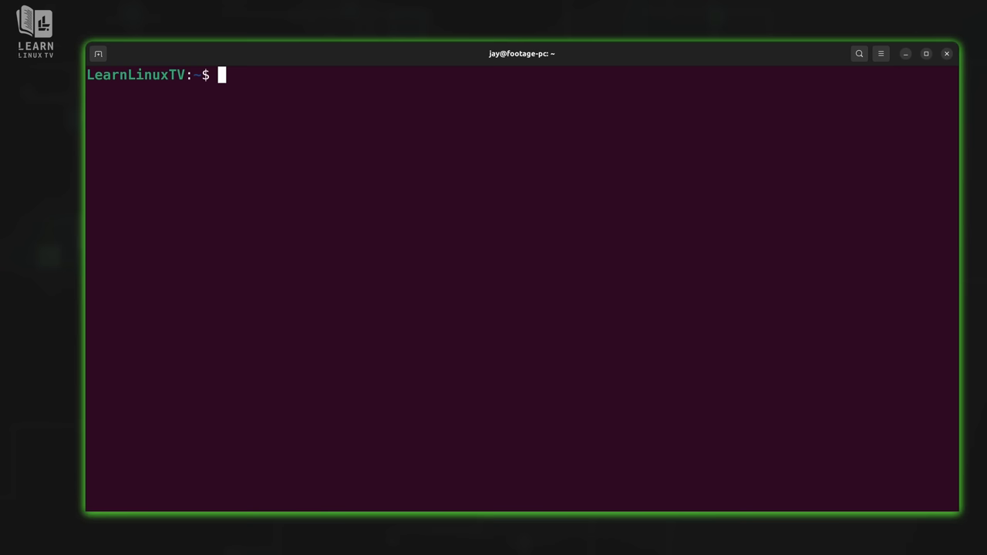
# Run lsblk and select the 931.5G nvme0n1 disk name in the output
pyautogui.write('lsblk')
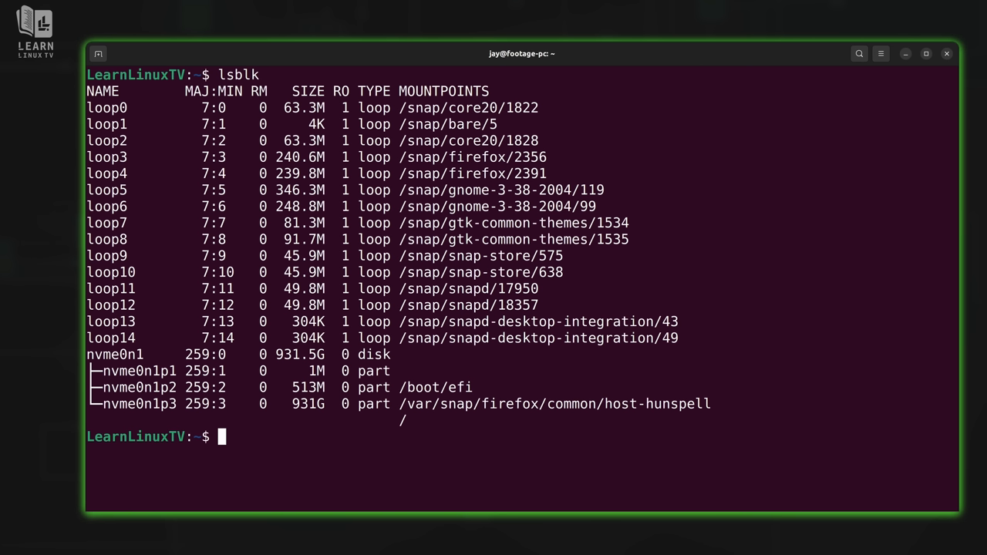
pyautogui.doubleClick(114, 354)
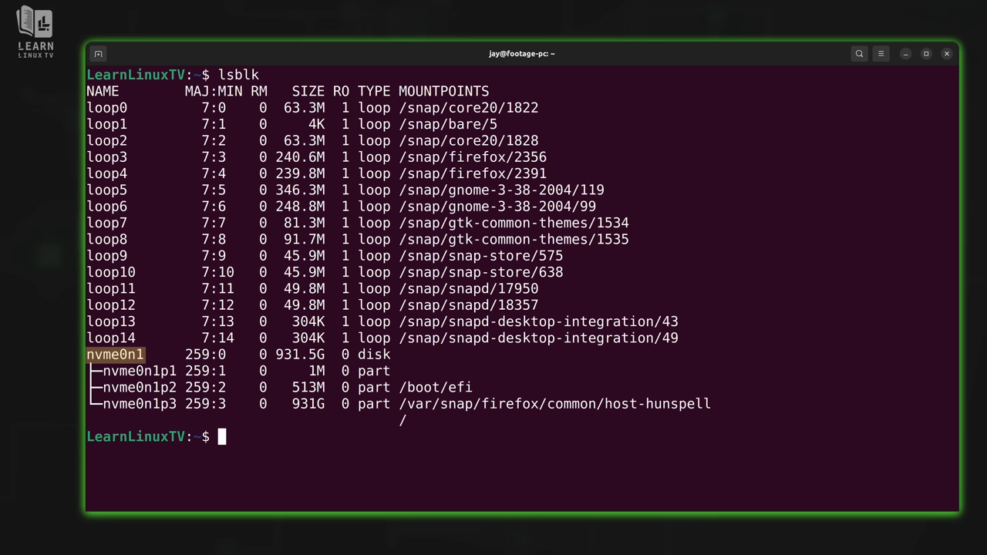